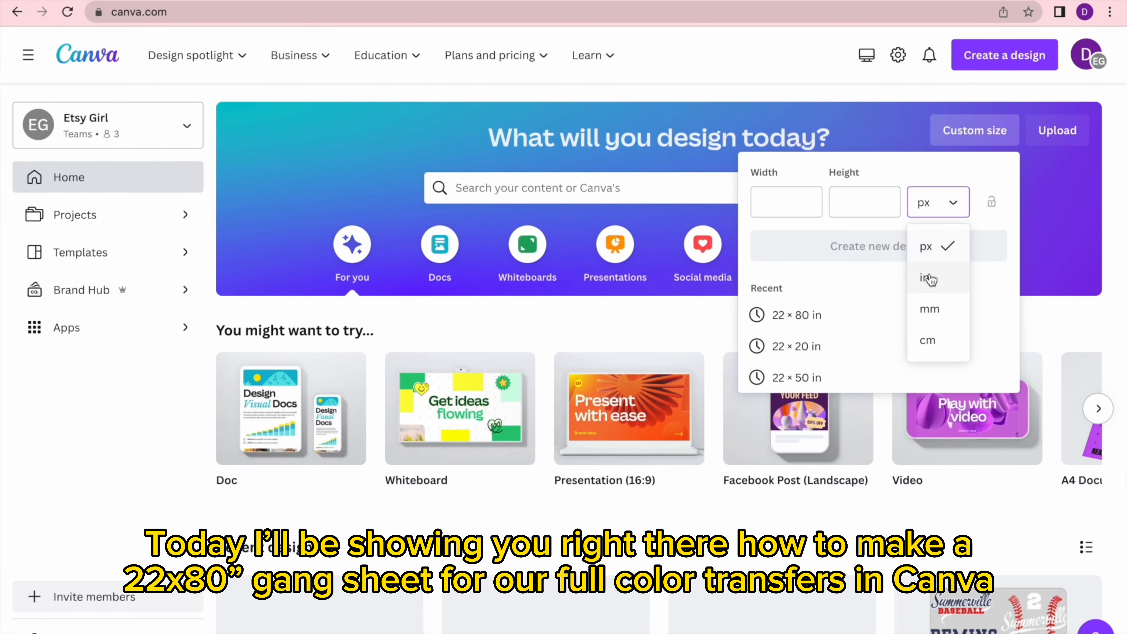
# Step: Create a custom design 22 in wide by 80 in tall in inch units
pyautogui.click(928, 279)
pyautogui.write('80')
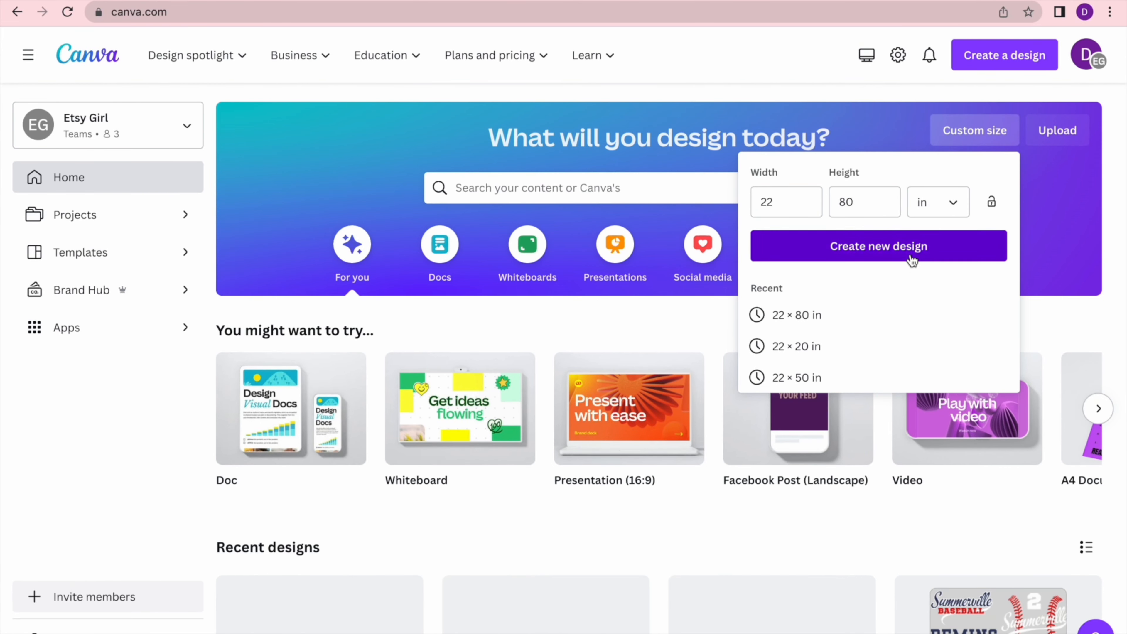
pyautogui.click(878, 246)
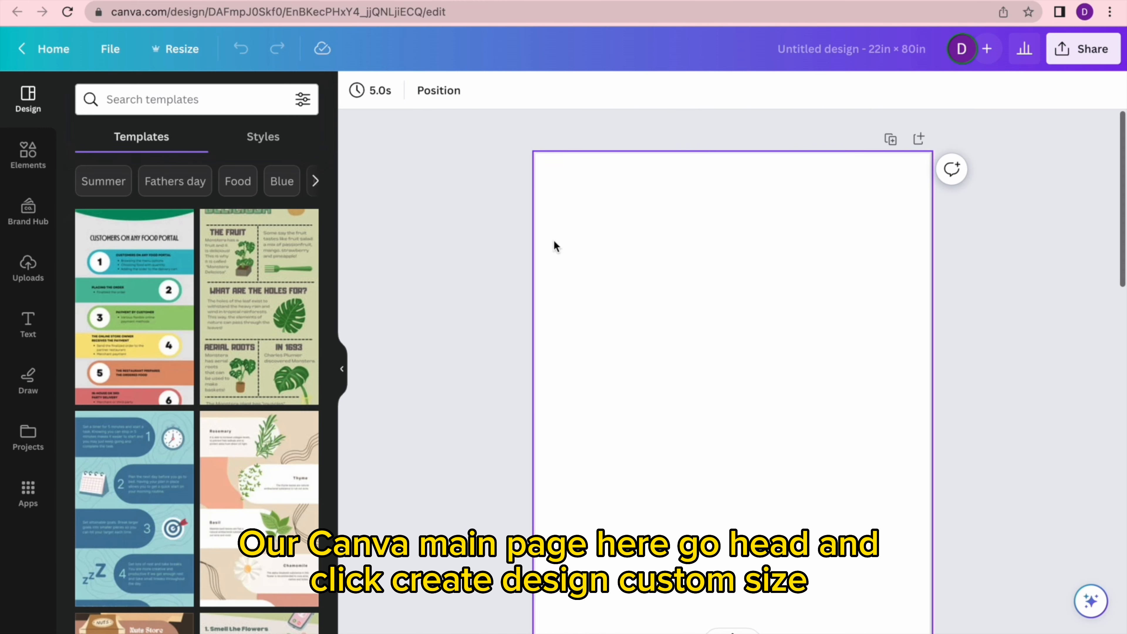
# Step: Show the Uploads panel with the previously uploaded transfer designs, cancelling the file picker
pyautogui.click(27, 269)
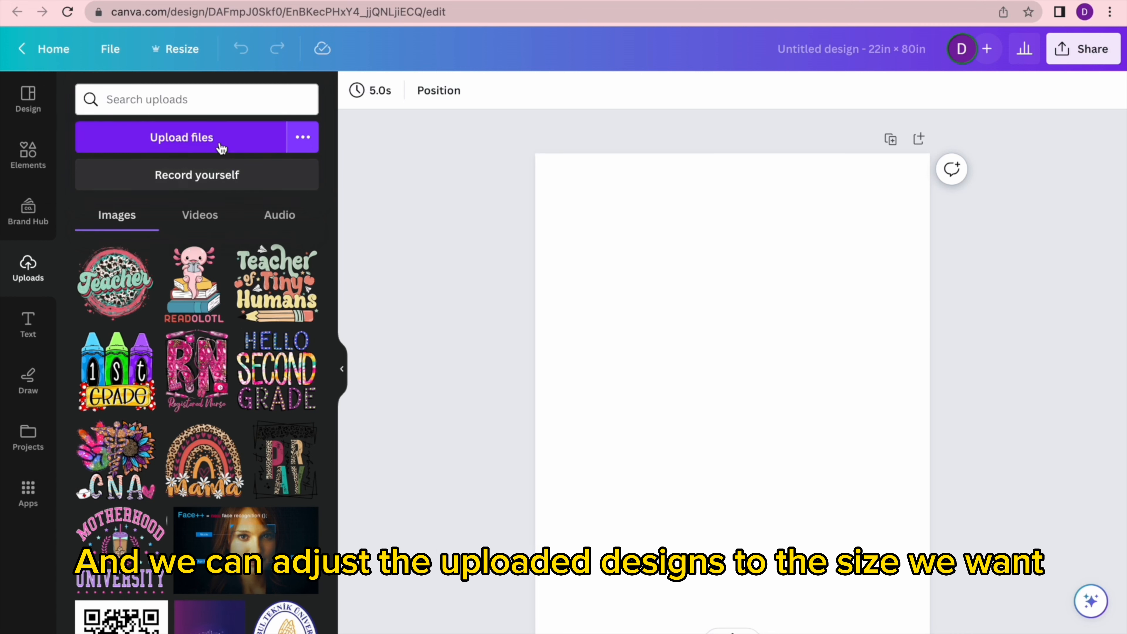
pyautogui.click(181, 137)
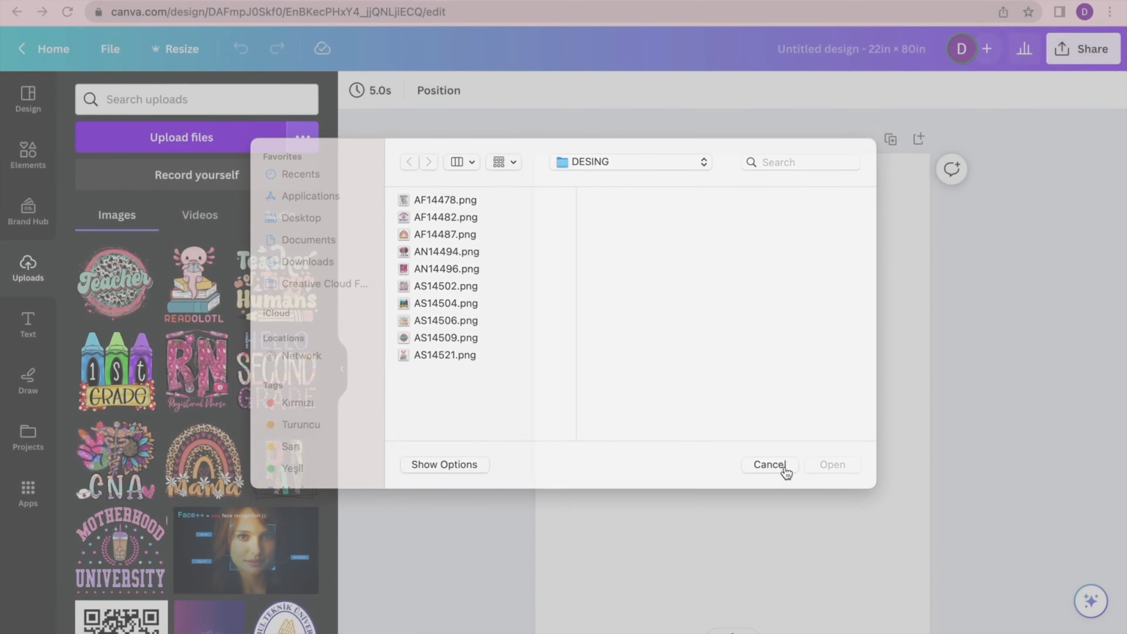
pyautogui.click(769, 464)
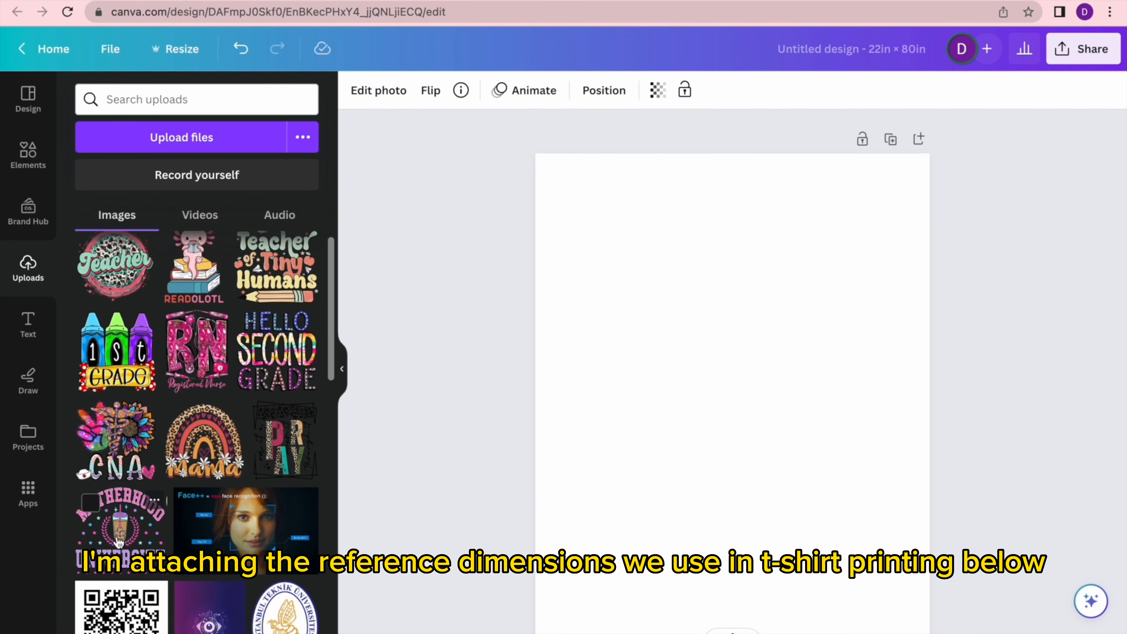
# Step: Place two Motherhood University copies side by side at the top and the RN design below
pyautogui.click(121, 518)
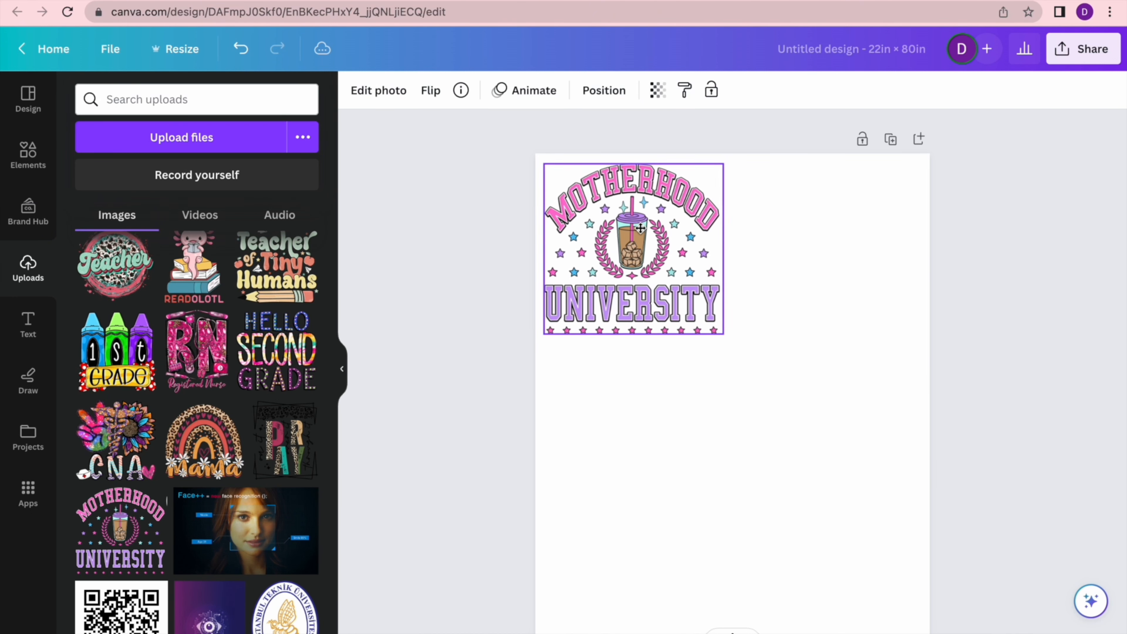
pyautogui.click(634, 249)
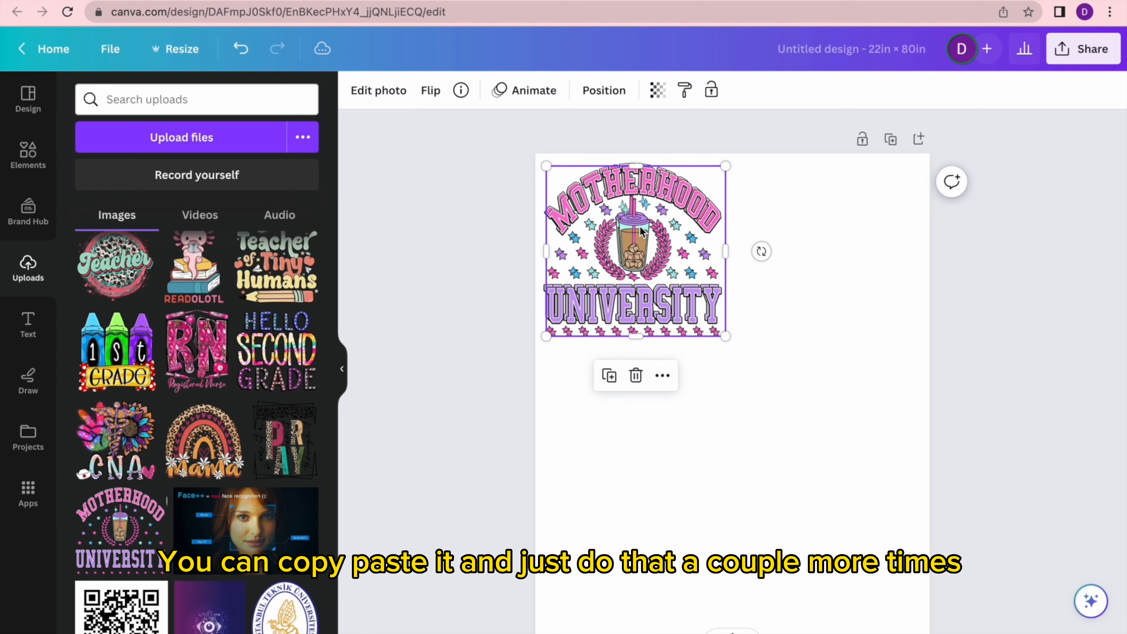
pyautogui.press('ctrl+v')
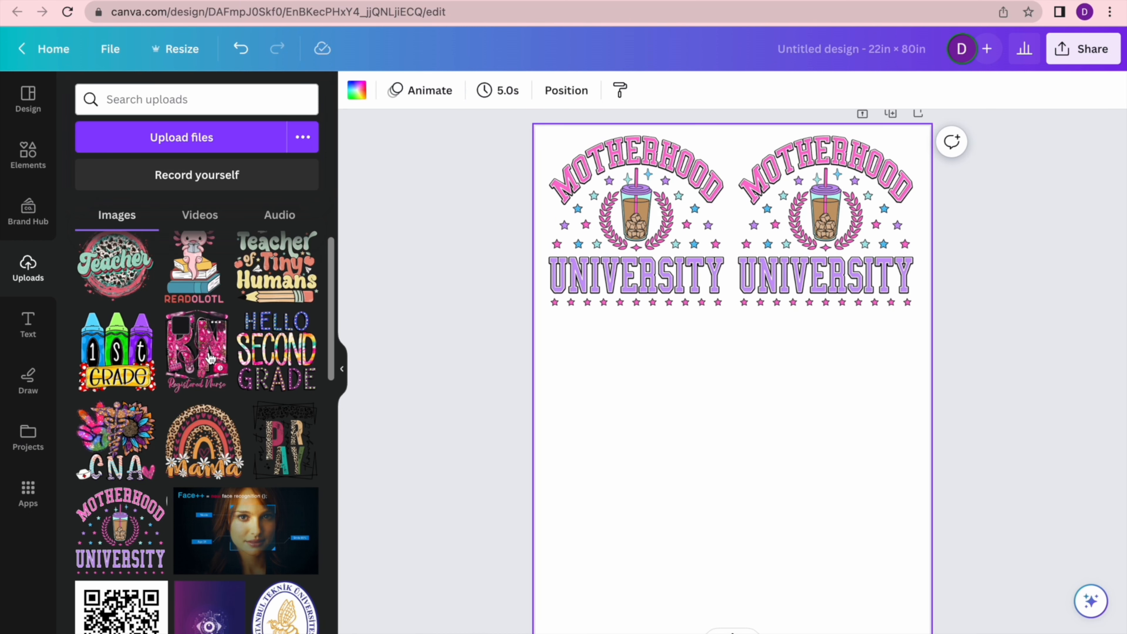
pyautogui.click(196, 352)
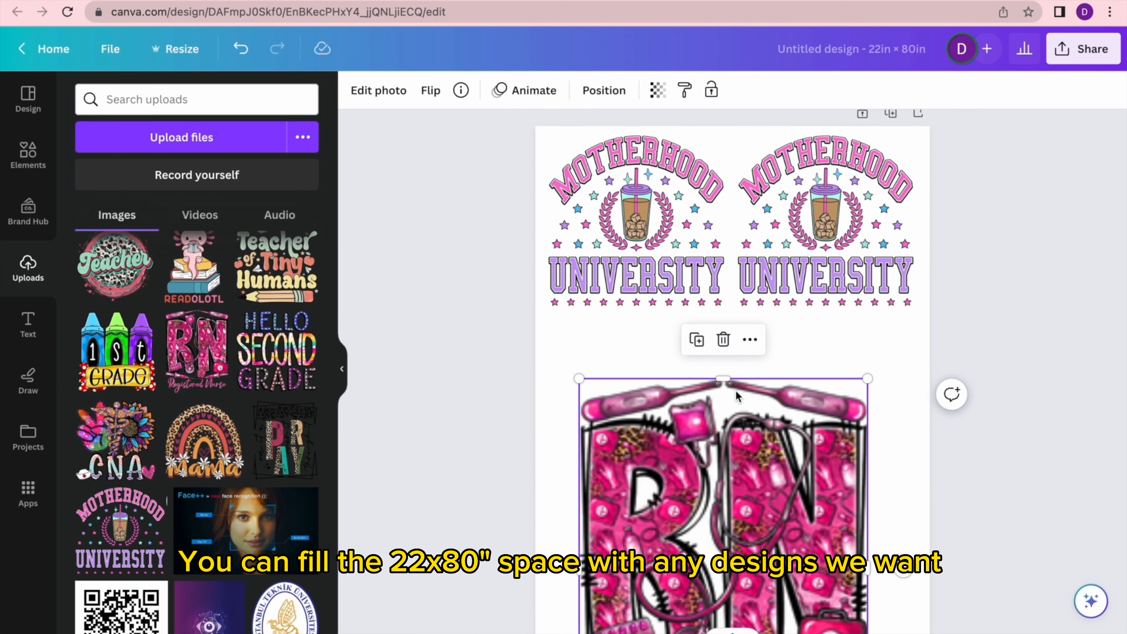
# Step: Add the axolotl, four Teacher circles, CNA and Mama rainbow designs further down the sheet
pyautogui.scroll(-3)
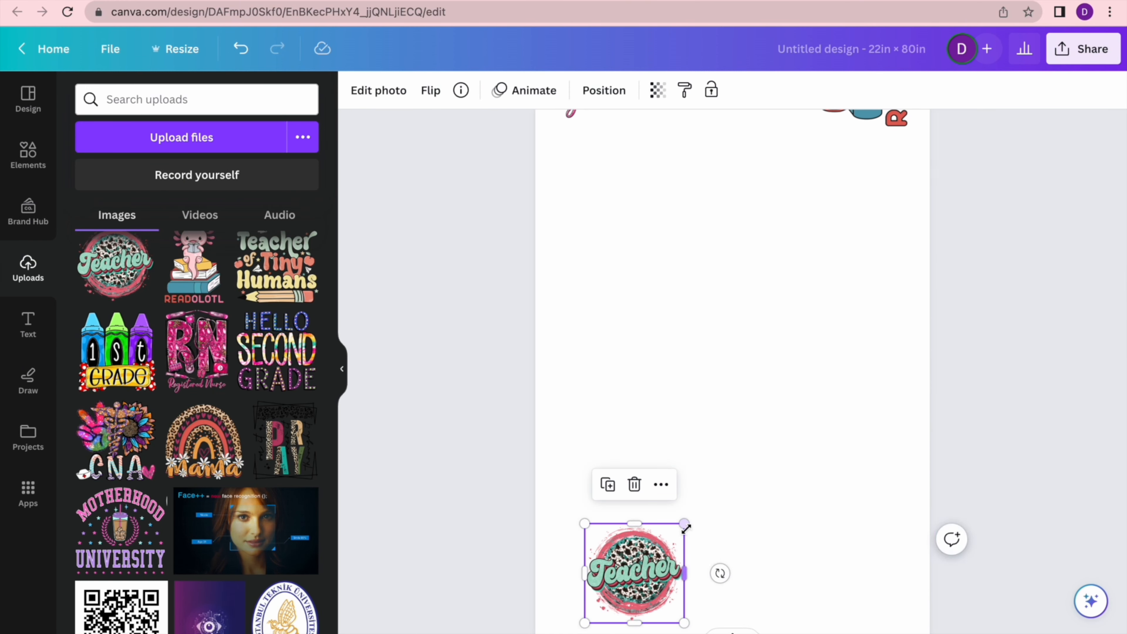
pyautogui.scroll(3)
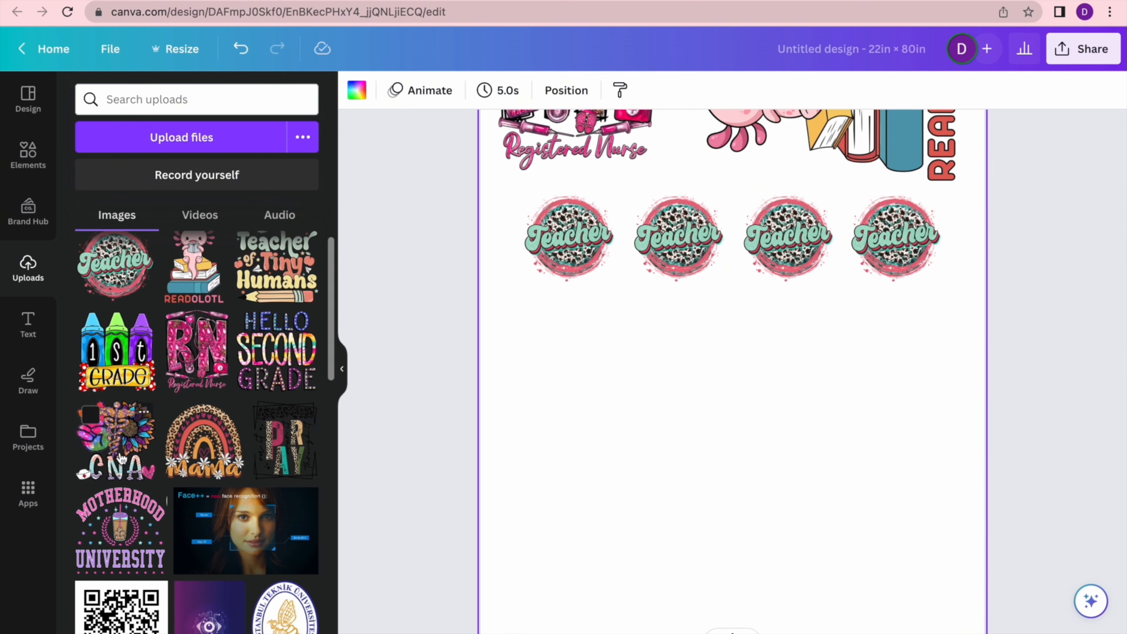
pyautogui.scroll(-3)
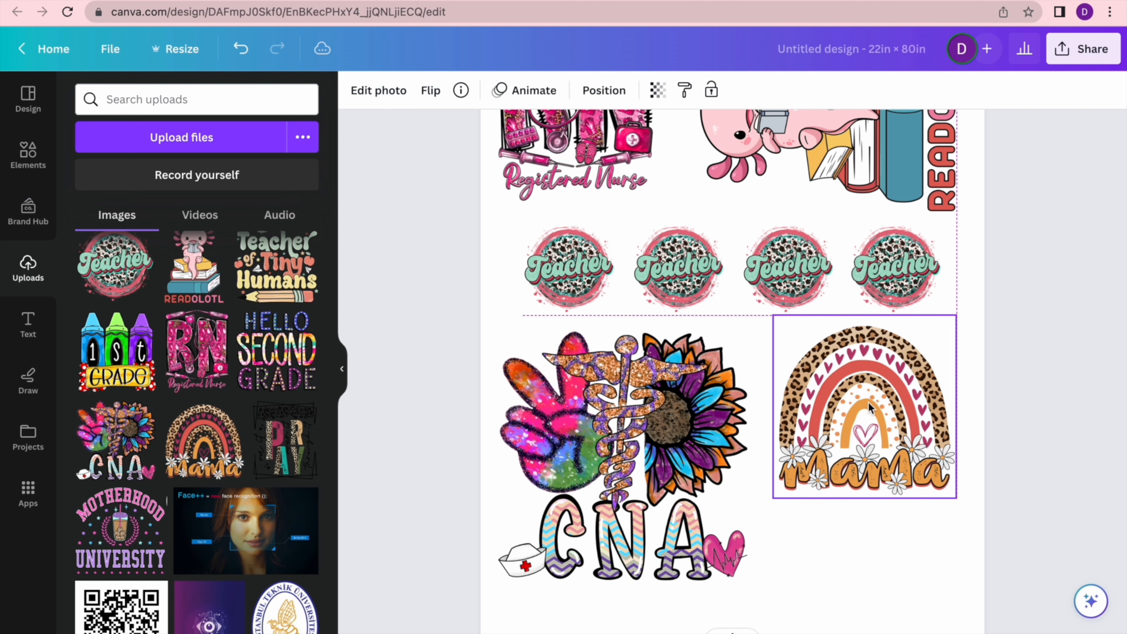
pyautogui.scroll(-3)
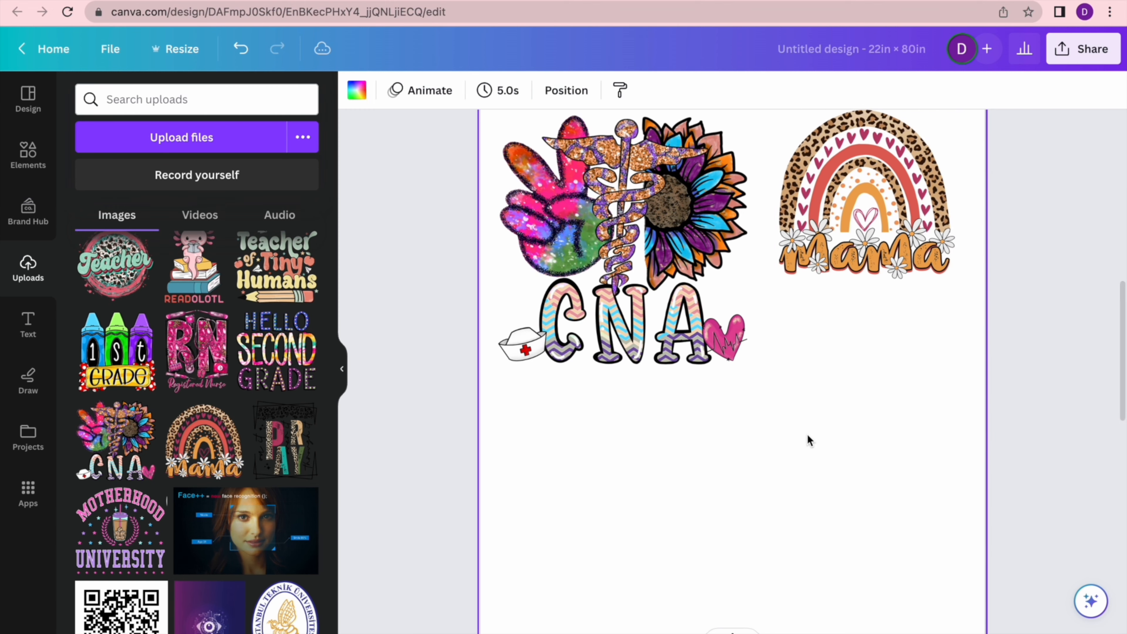
pyautogui.click(28, 324)
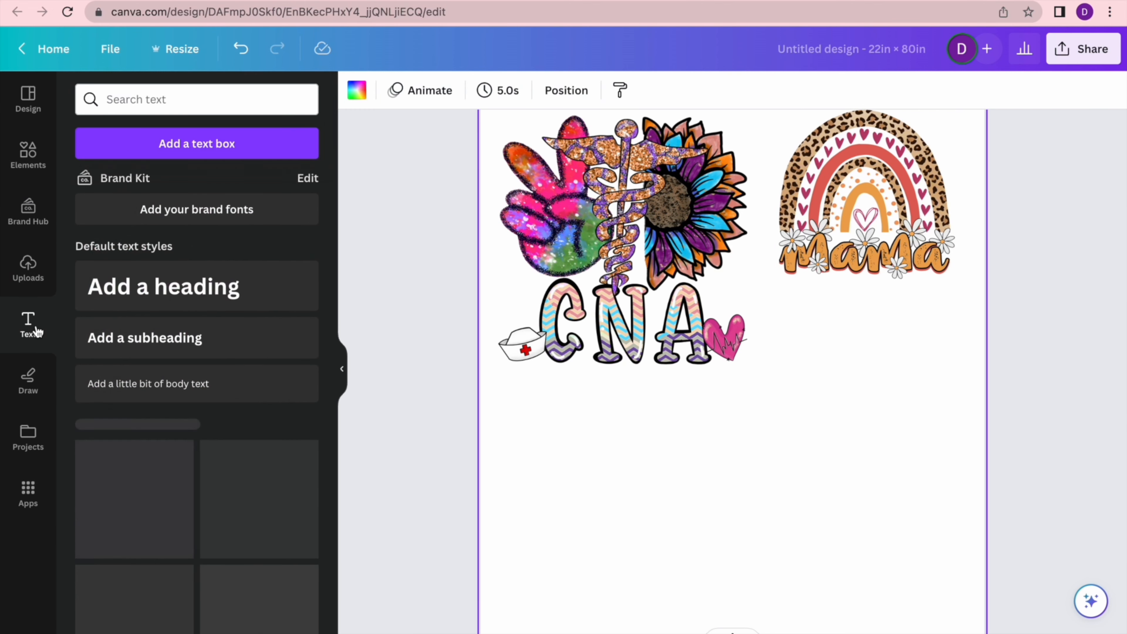
# Step: Add a Feelin' Cute text combination beside the CNA design and reword it to Happy Easter
pyautogui.scroll(-3)
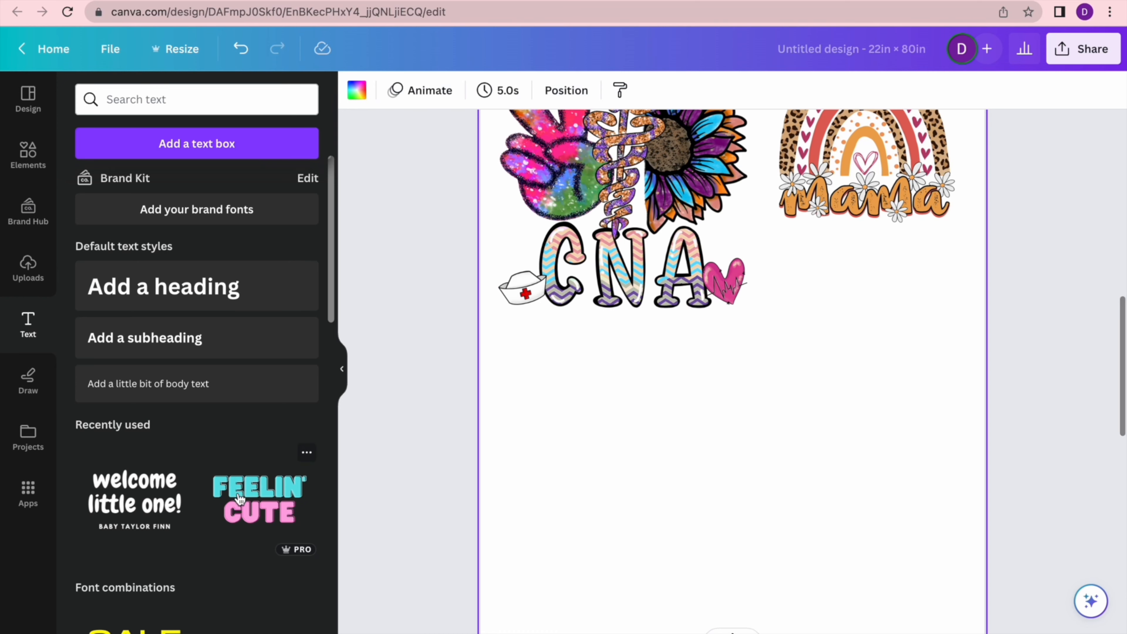
pyautogui.click(260, 498)
pyautogui.write('HA')
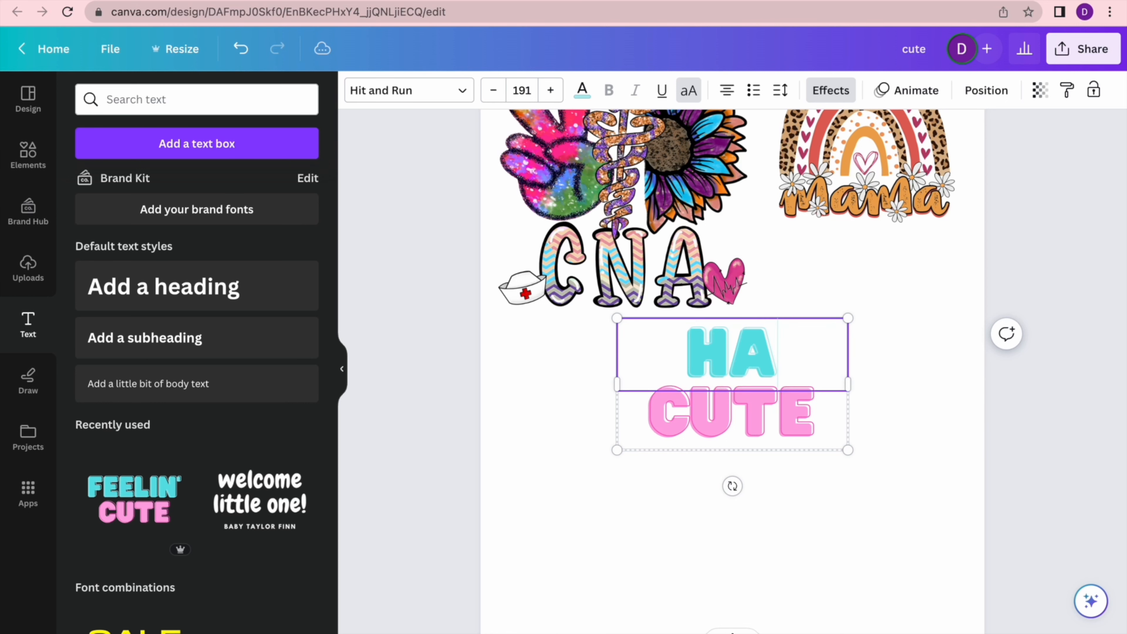
pyautogui.write('PPY')
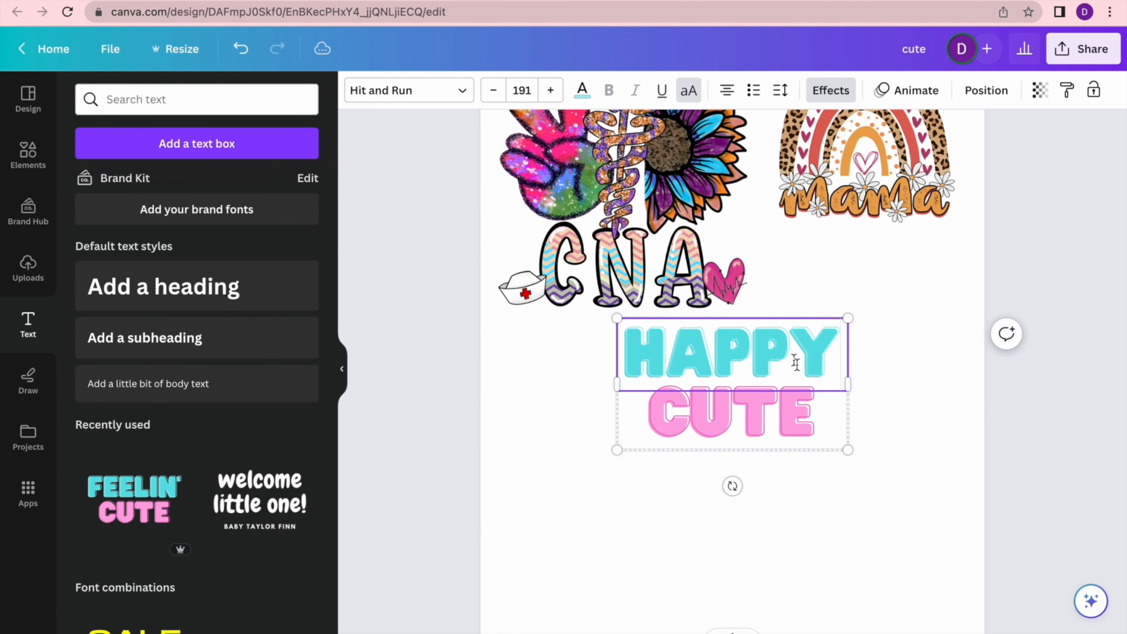
pyautogui.write('EASTER')
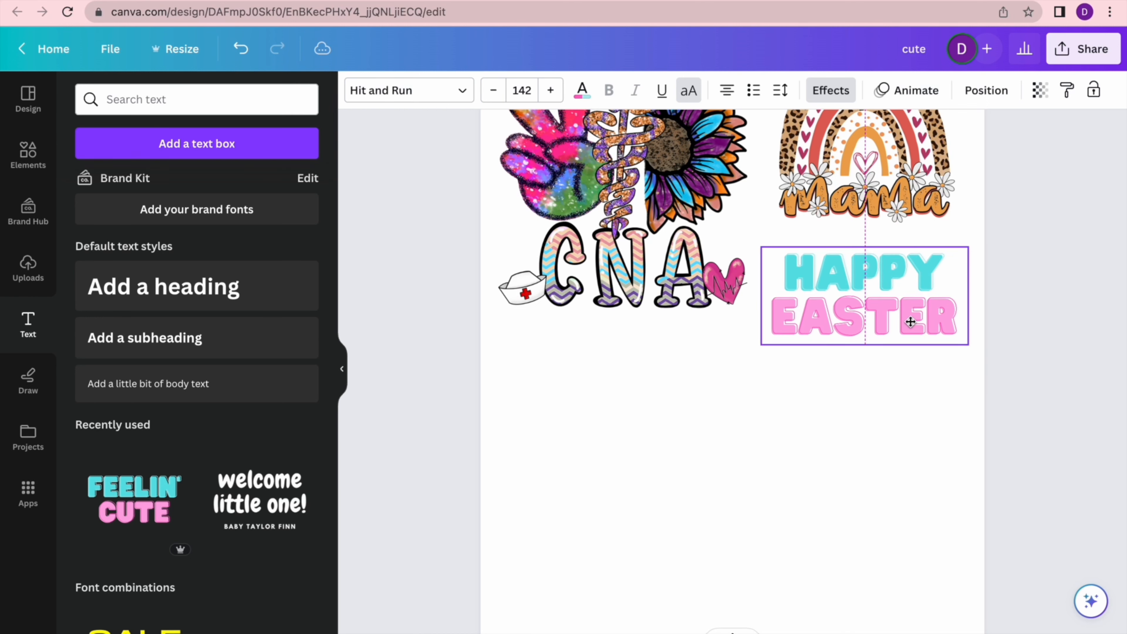
pyautogui.click(862, 295)
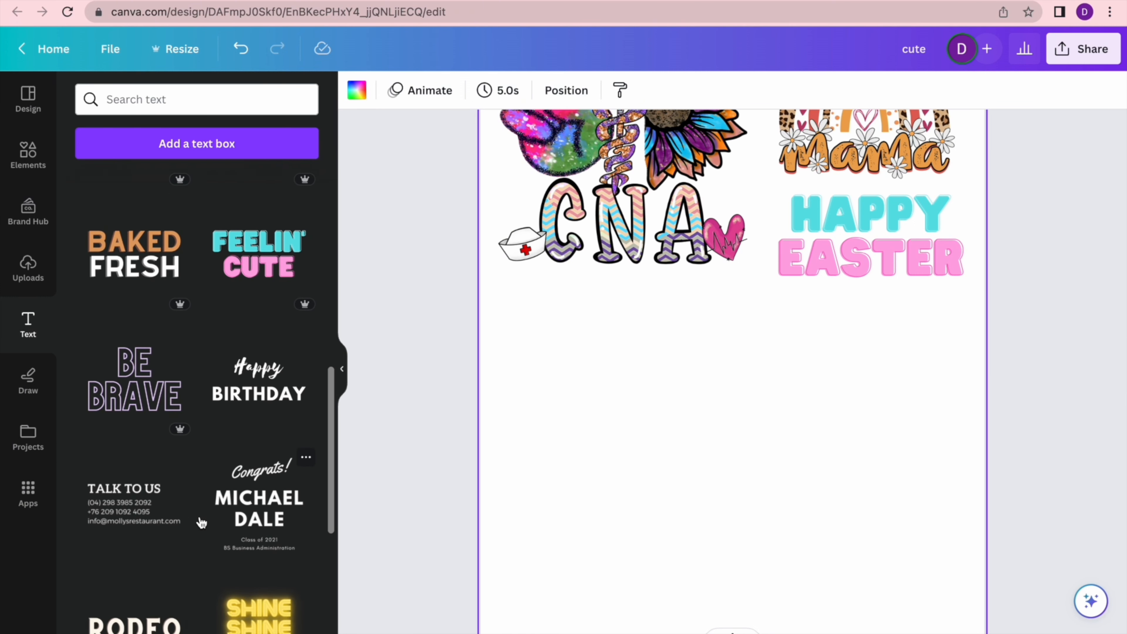
# Step: Add the neon GAME OVER text design below the CNA design
pyautogui.scroll(-3)
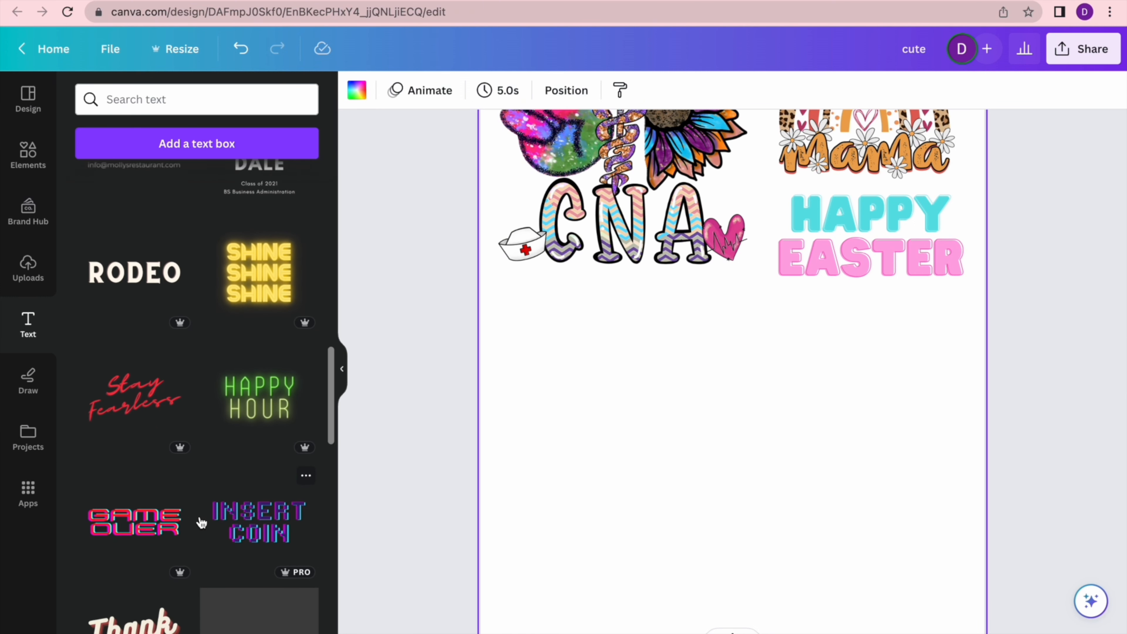
pyautogui.click(132, 520)
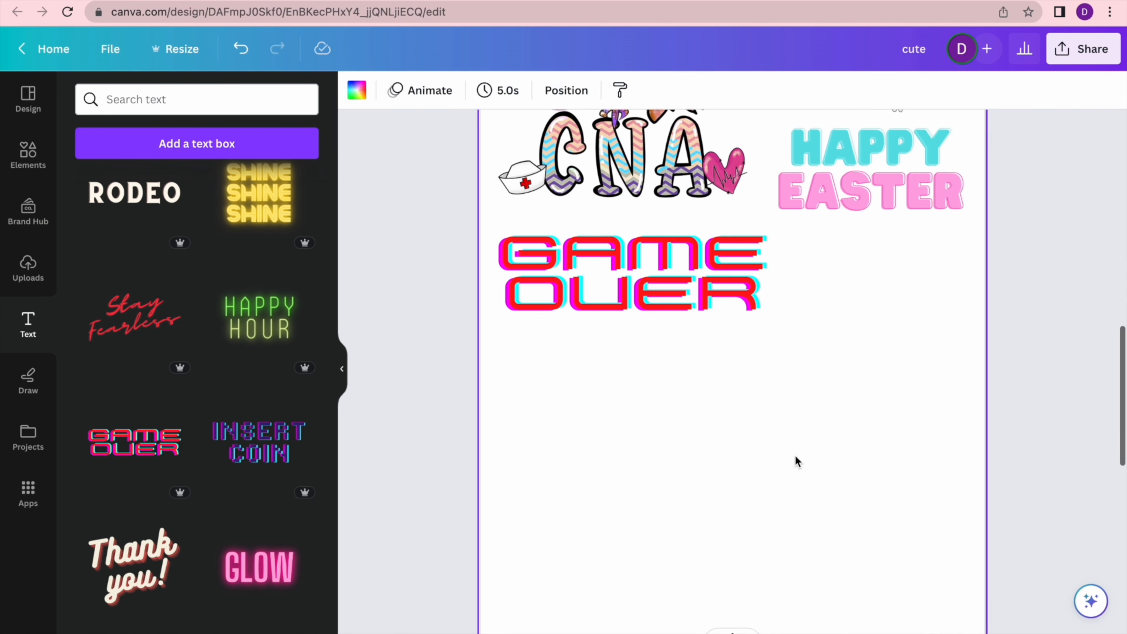
pyautogui.click(27, 268)
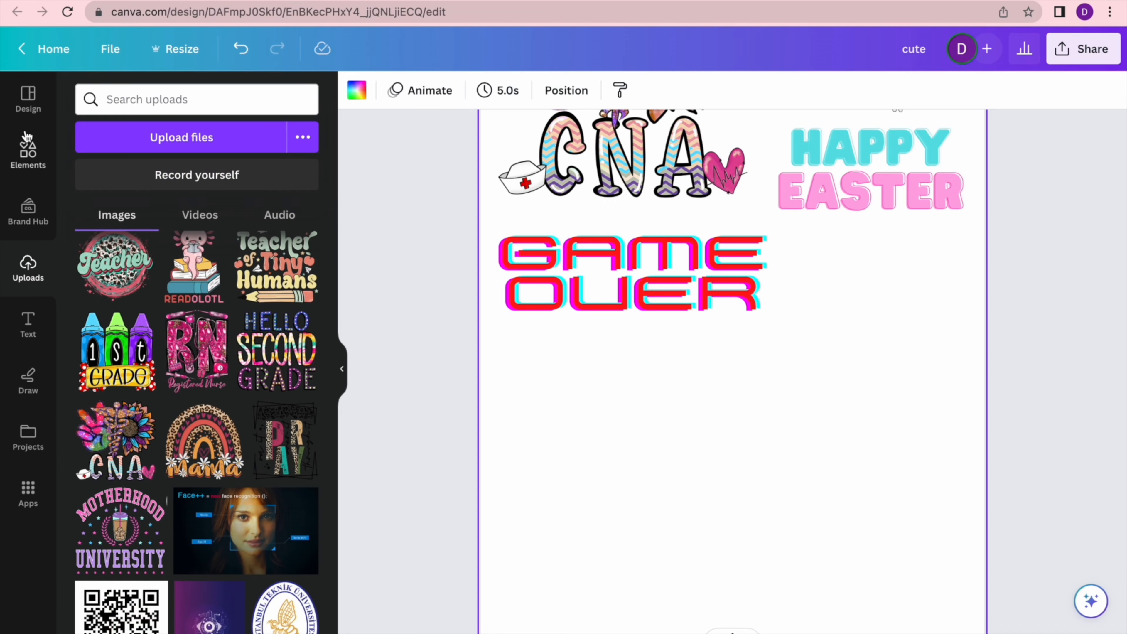
# Step: Browse the Elements graphics for a stretching woman to sit beside GAME OVER
pyautogui.click(28, 150)
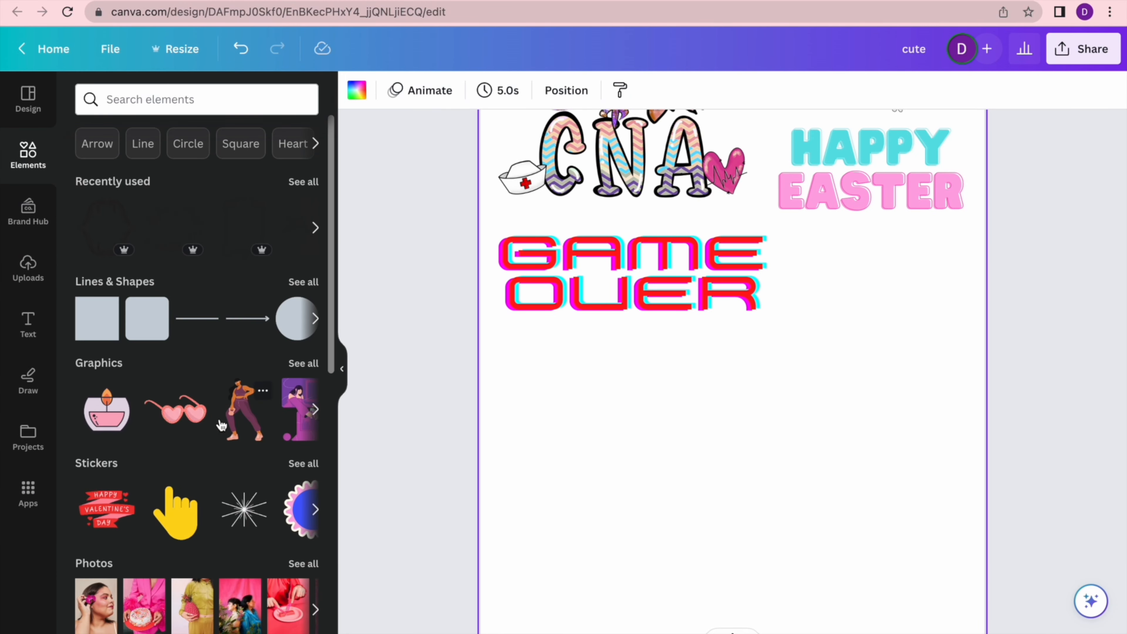
pyautogui.scroll(-3)
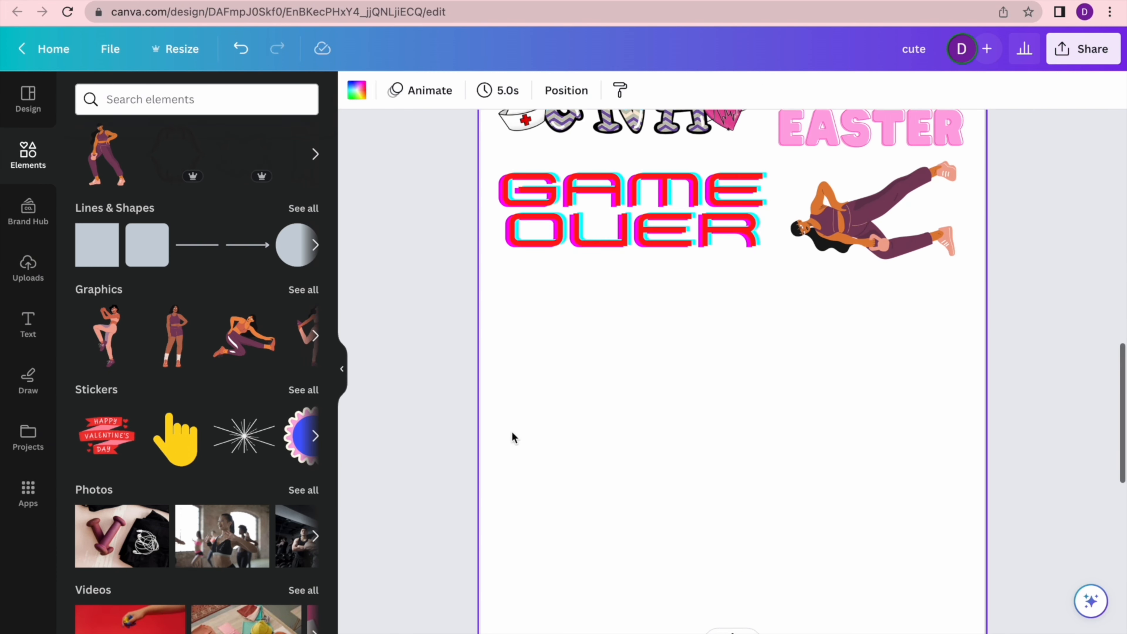
pyautogui.click(27, 268)
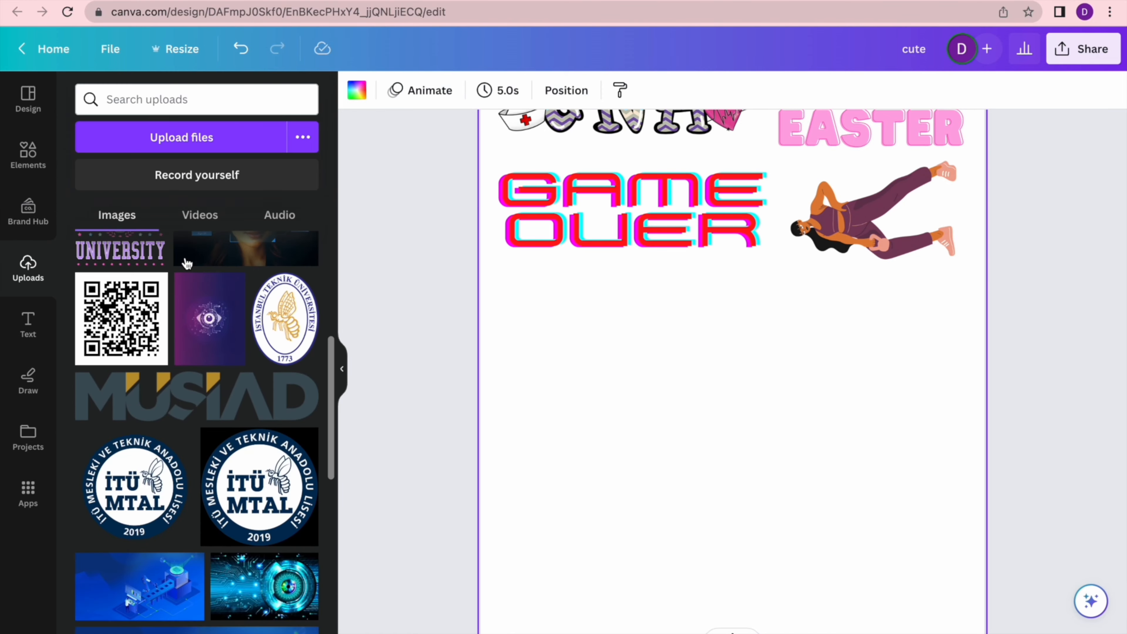
pyautogui.click(27, 155)
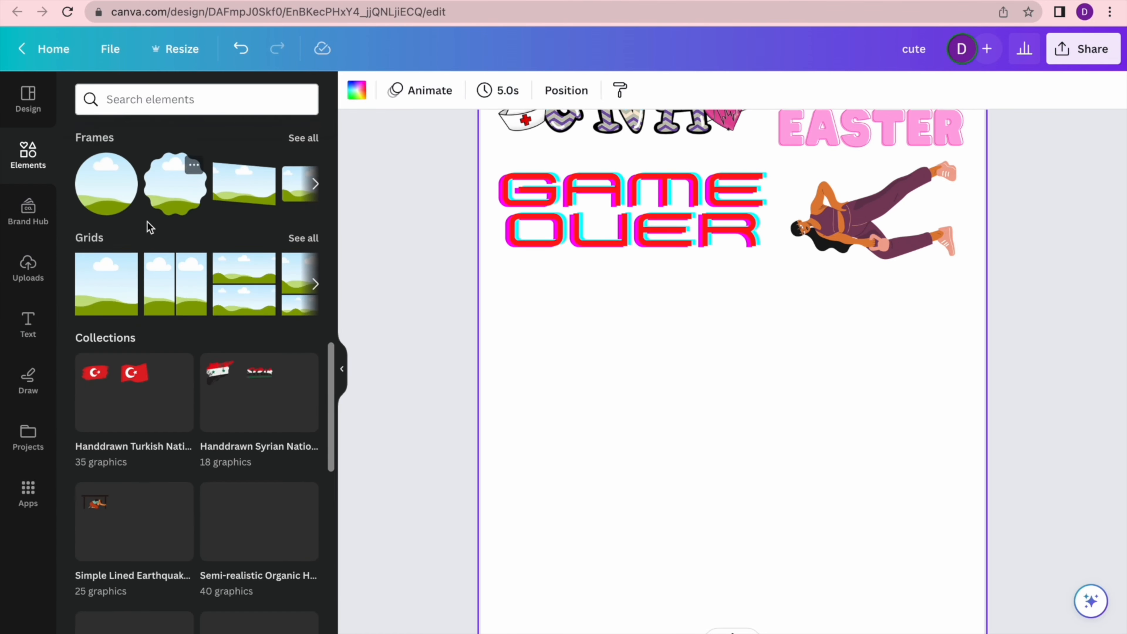
pyautogui.click(27, 269)
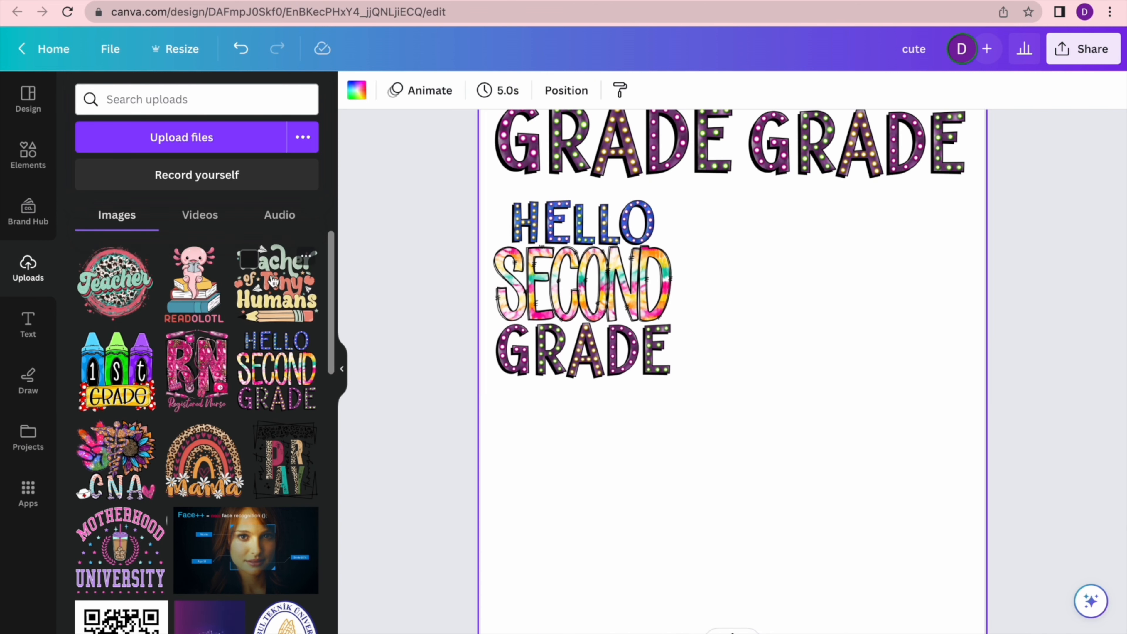
# Step: Fill the lower sheet with Teacher of Tiny Humans, Pray and three 1st Grade crayon designs
pyautogui.click(274, 281)
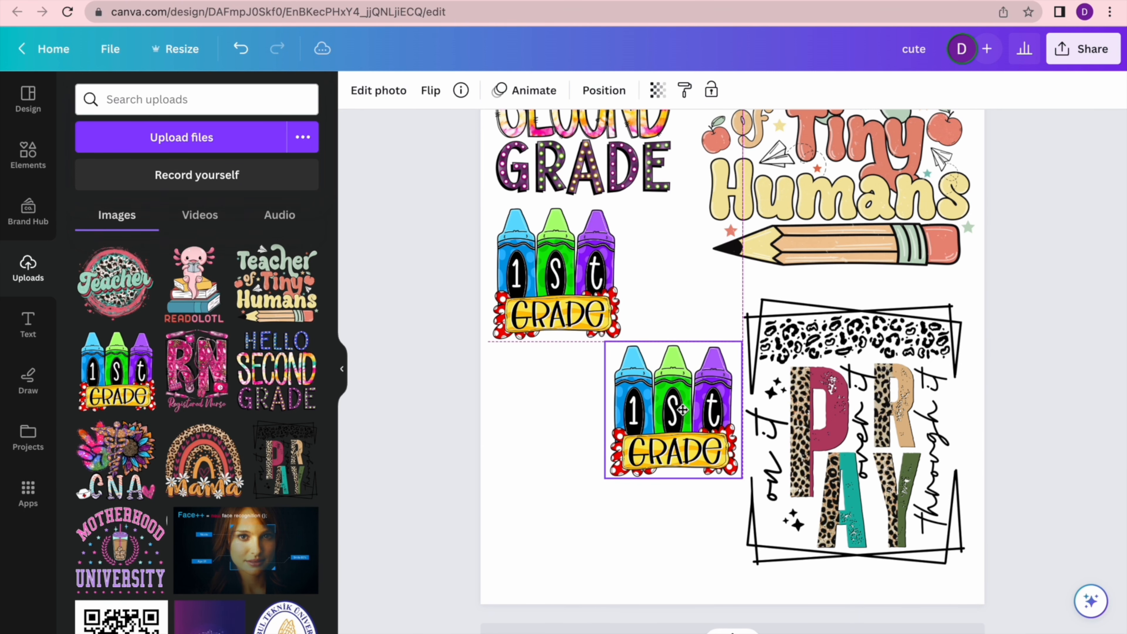
pyautogui.click(721, 282)
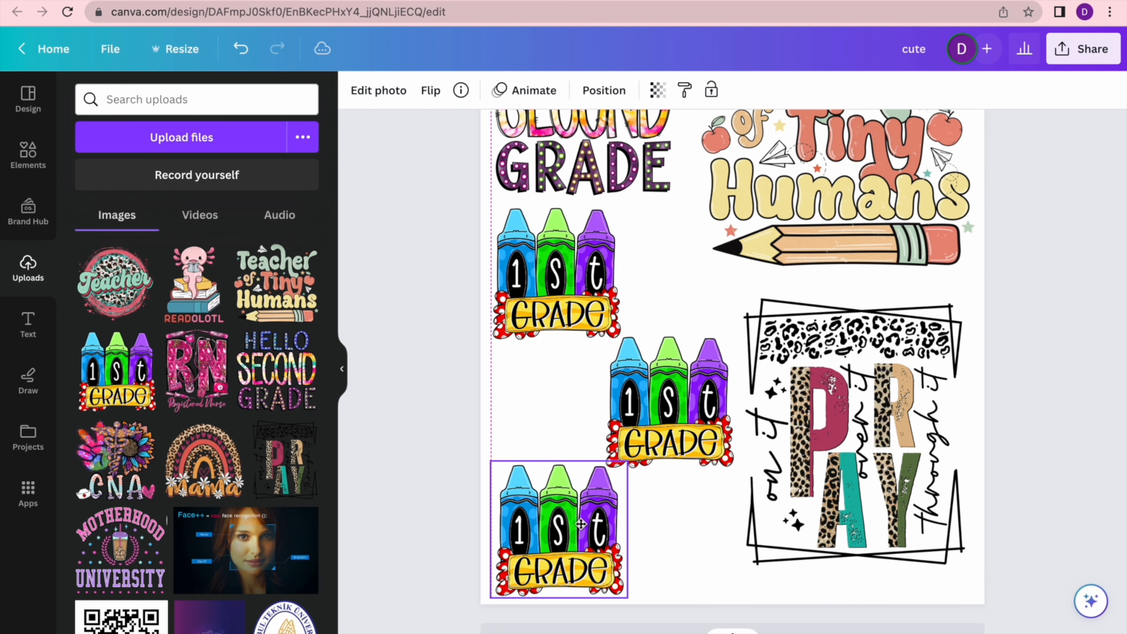
pyautogui.click(656, 525)
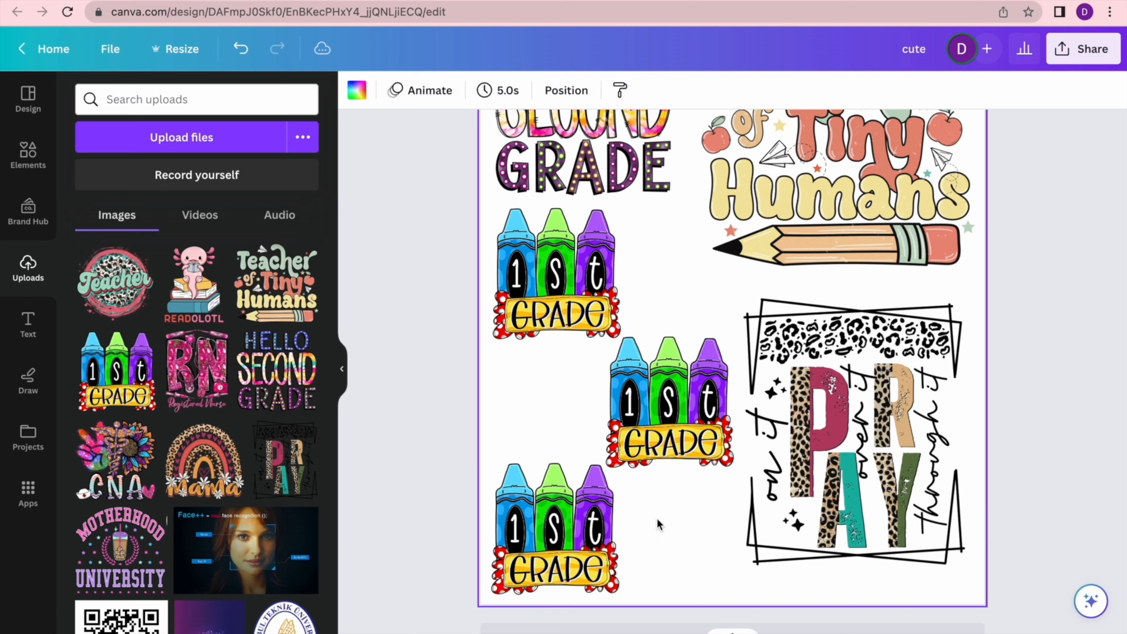
pyautogui.scroll(-3)
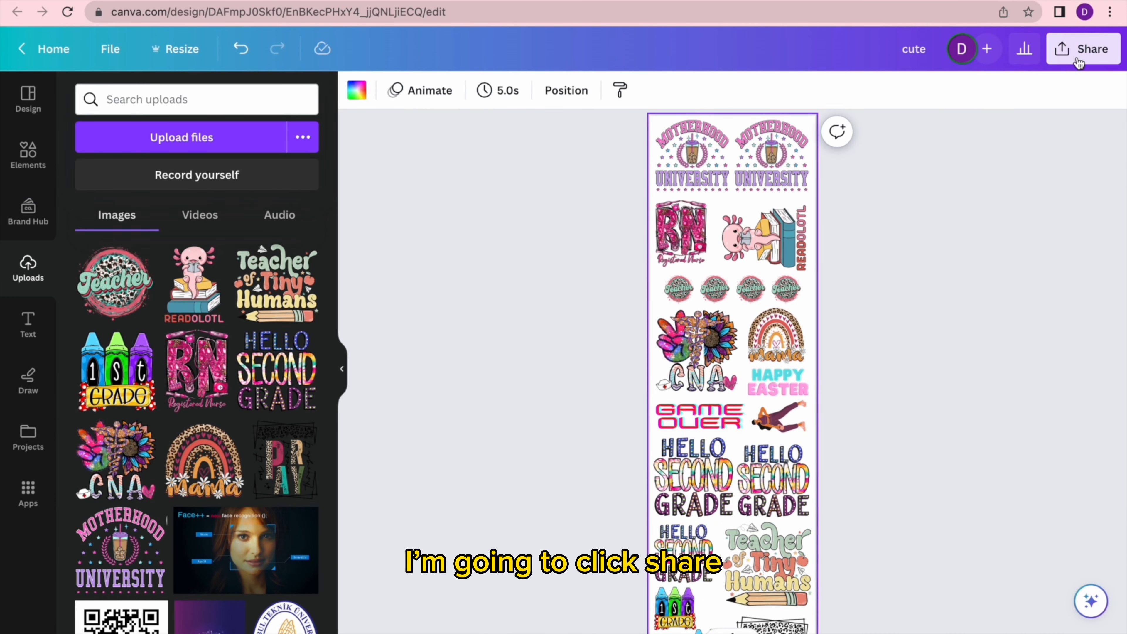
# Step: Download the gang sheet as a PNG with a transparent background via Share
pyautogui.click(1083, 48)
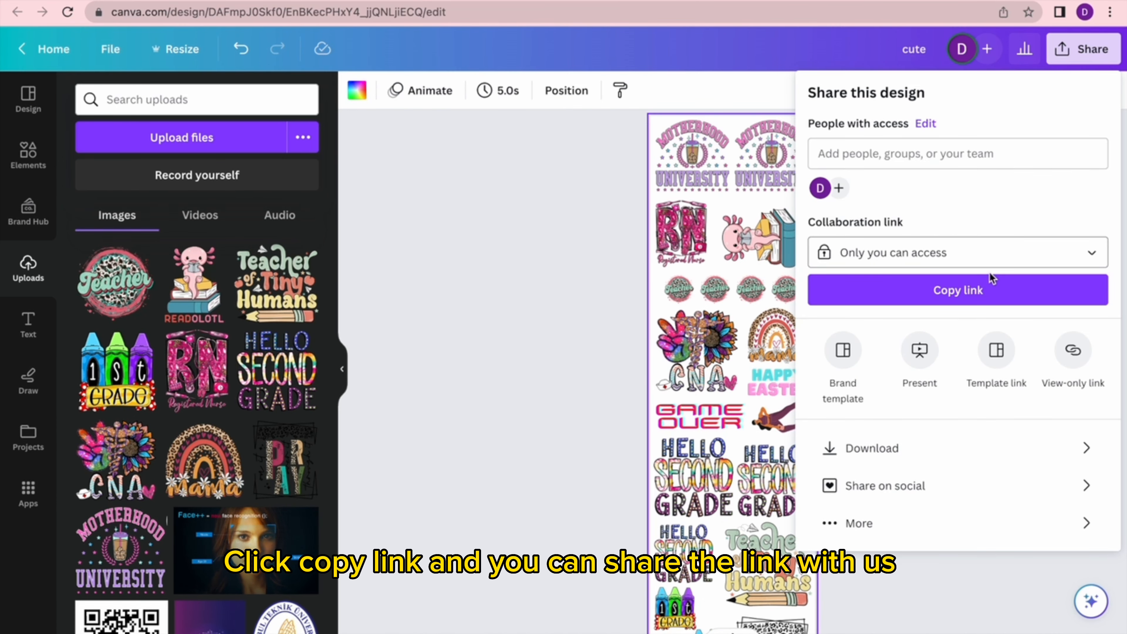
pyautogui.click(870, 448)
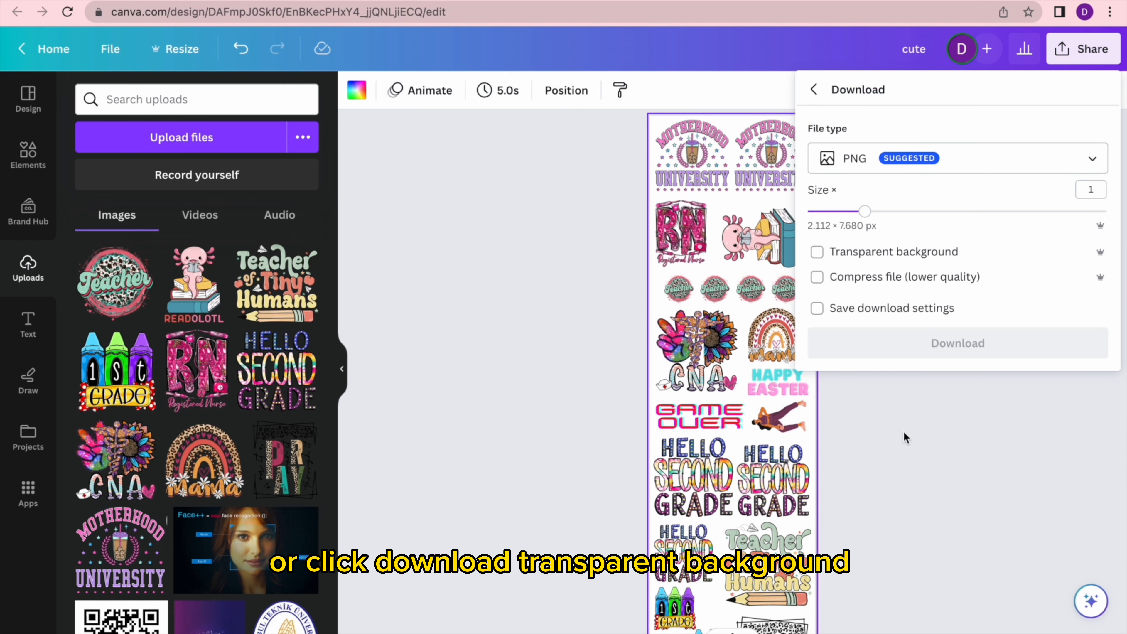
pyautogui.click(817, 251)
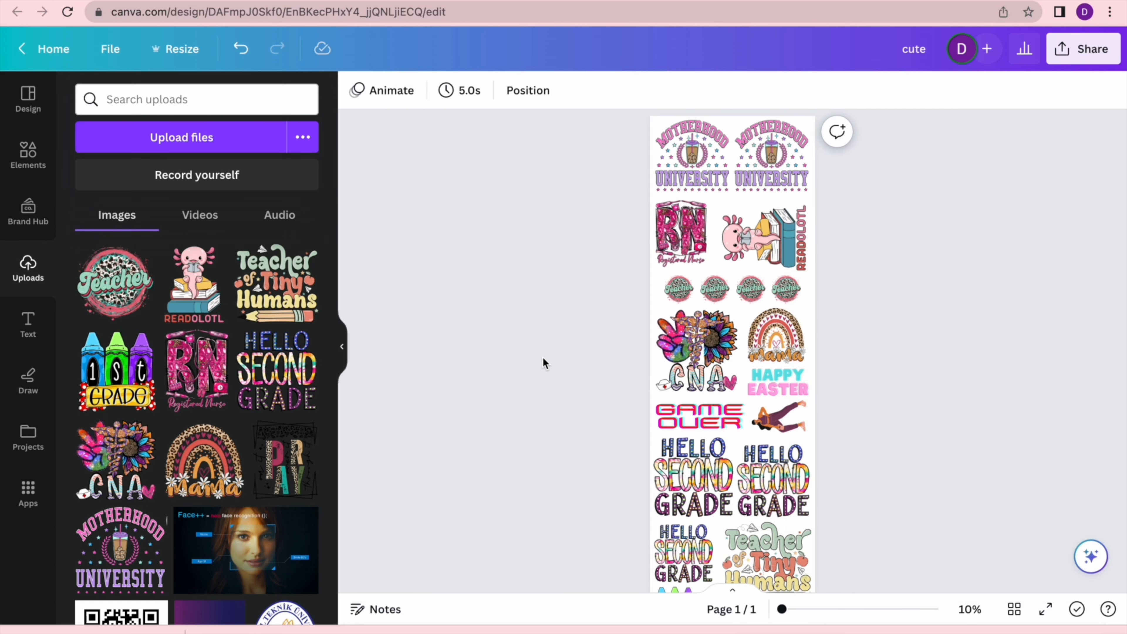
# Step: Scroll through cute.png in Preview to check the designs on the transparent background
pyautogui.scroll(-3)
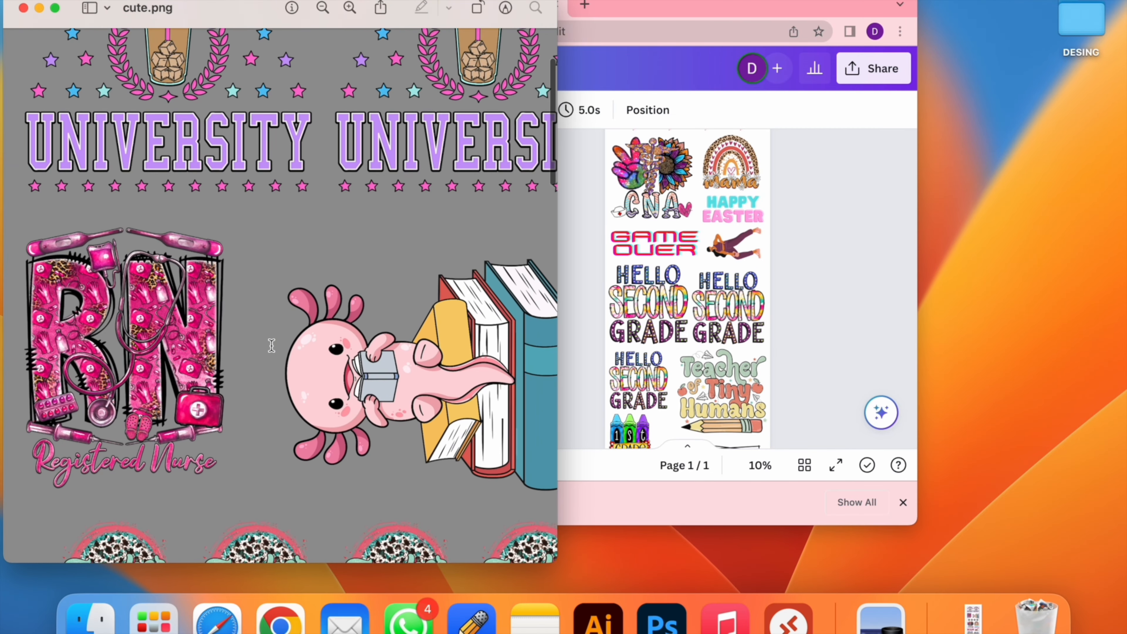
pyautogui.scroll(-3)
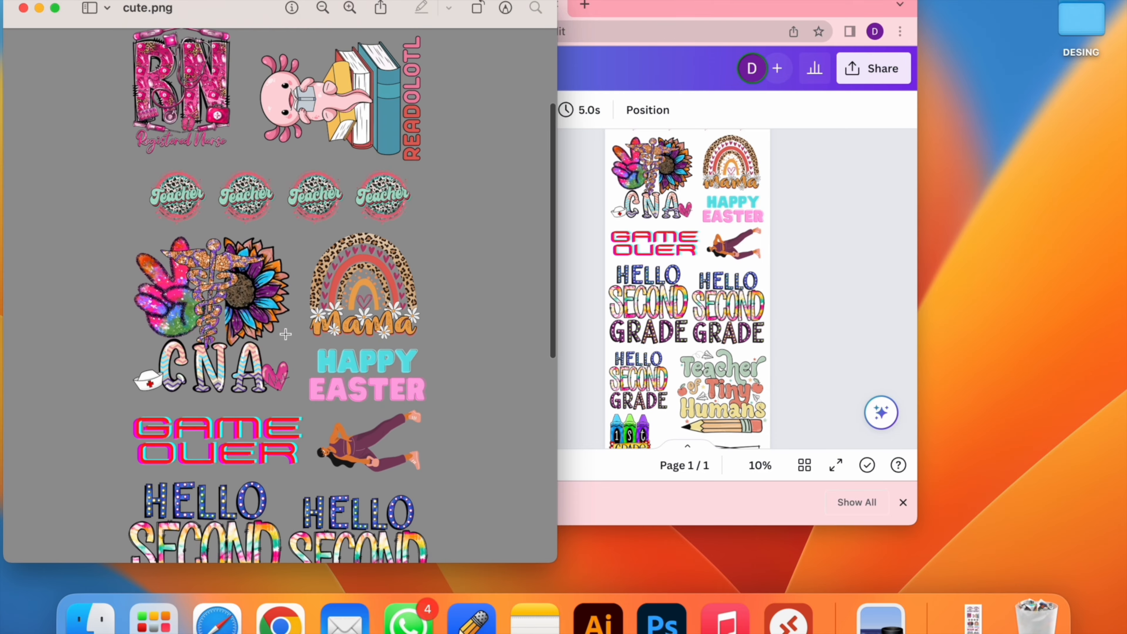